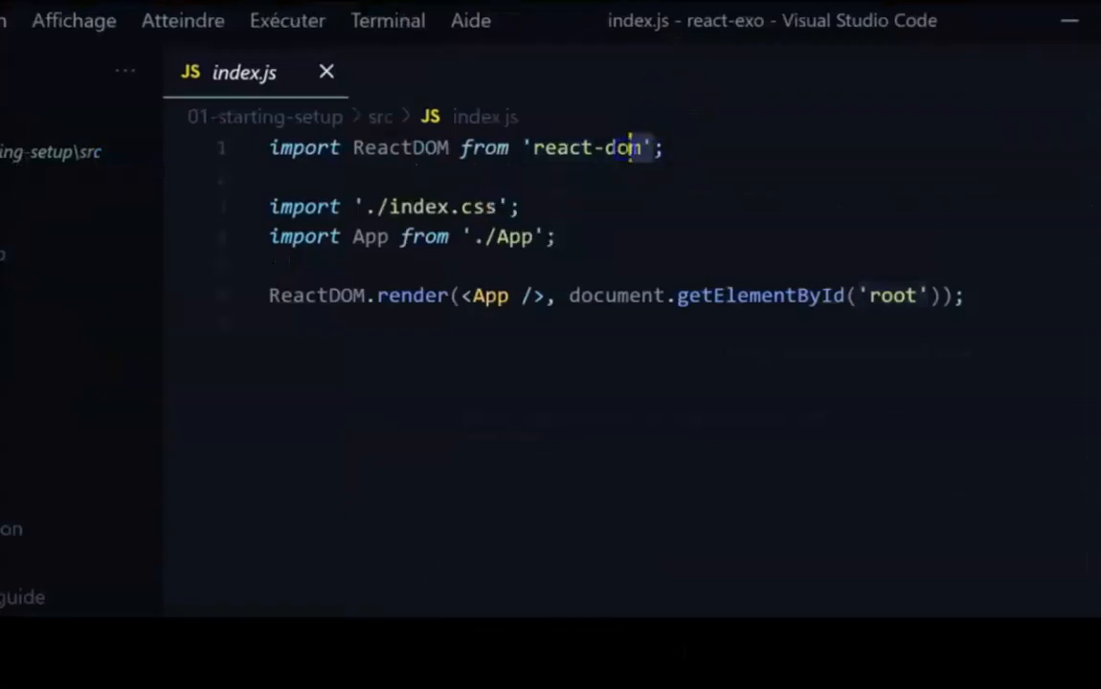
pyautogui.moveTo(738, 114)
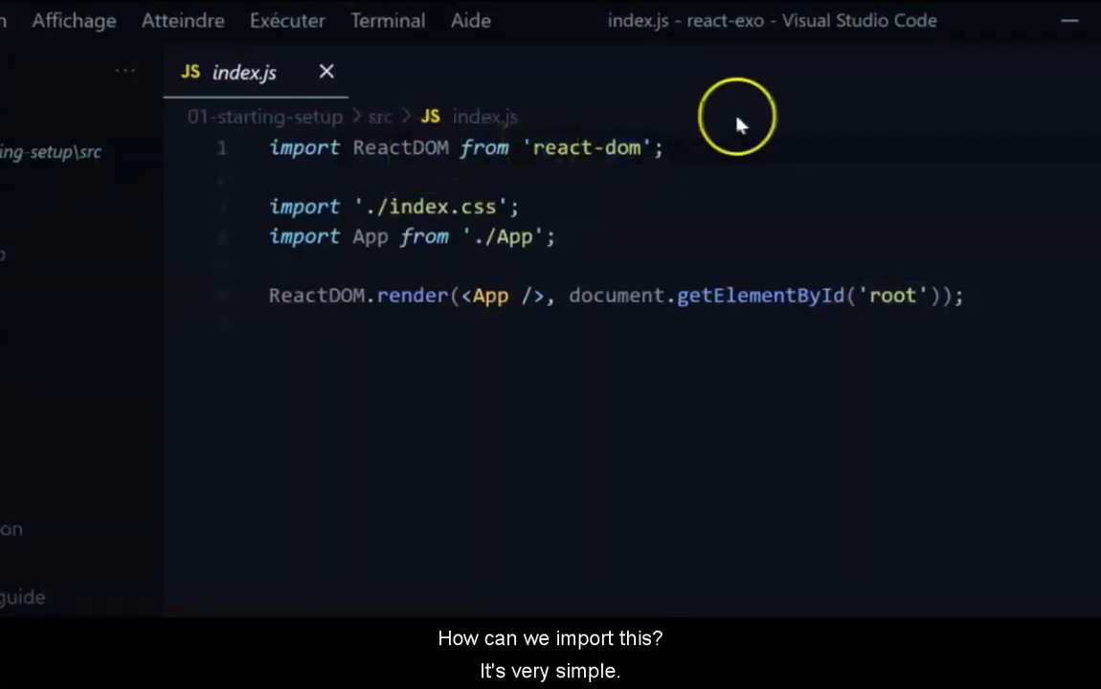
# Open package.json under 01-starting-setup to view its dependencies, including react-dom.
pyautogui.click(160, 400)
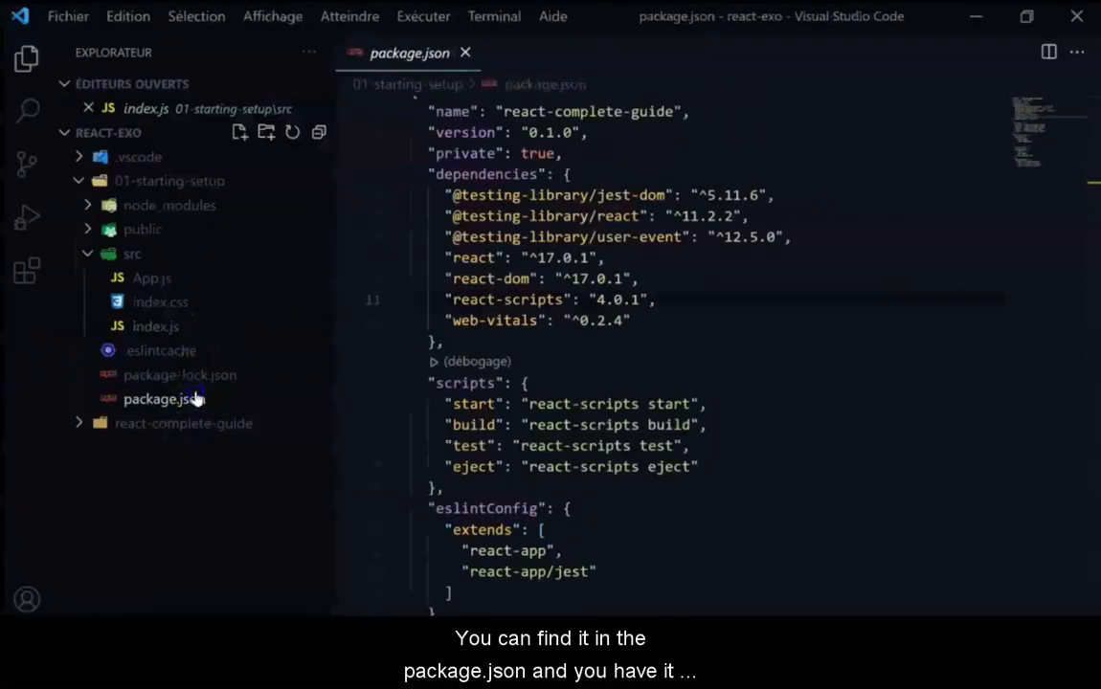
# Highlight the react-dom dependency and expand the public folder to show index.html and other files.
pyautogui.click(164, 399)
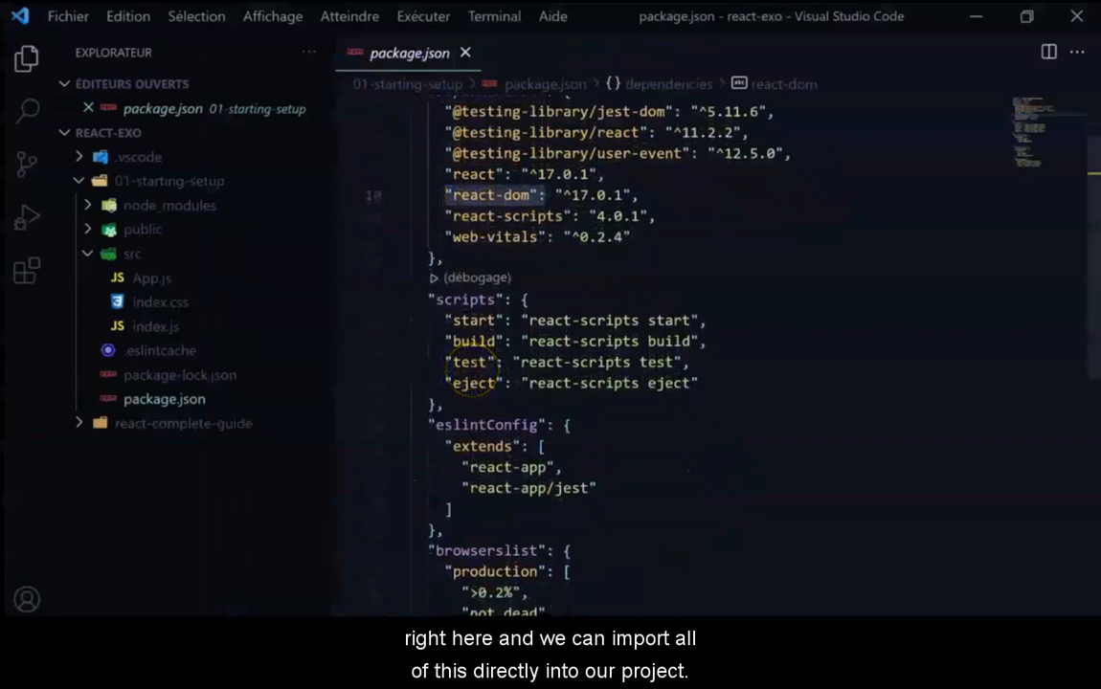
pyautogui.click(141, 229)
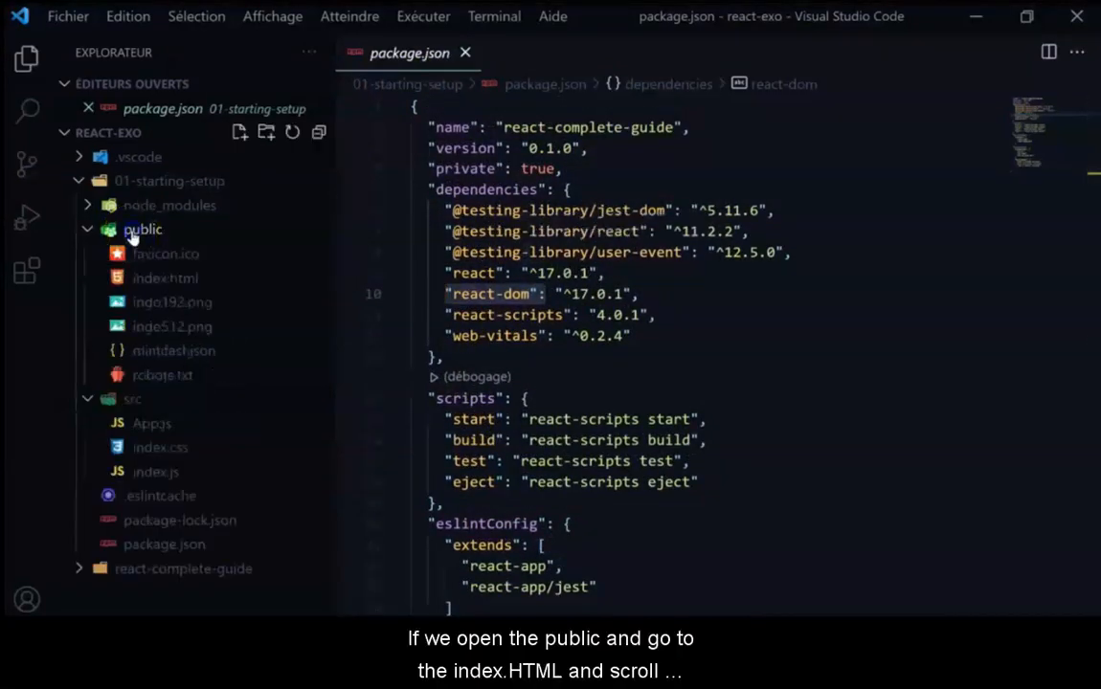
# Open public/index.html and scroll down to the <body> section.
pyautogui.click(164, 278)
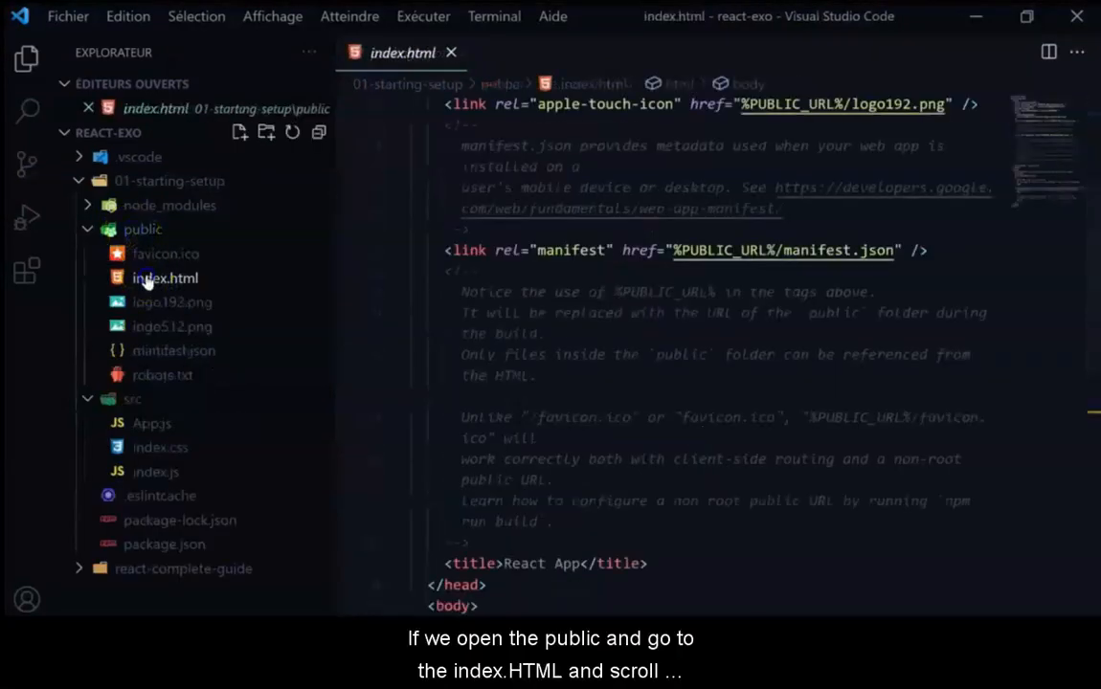
pyautogui.moveTo(347, 242)
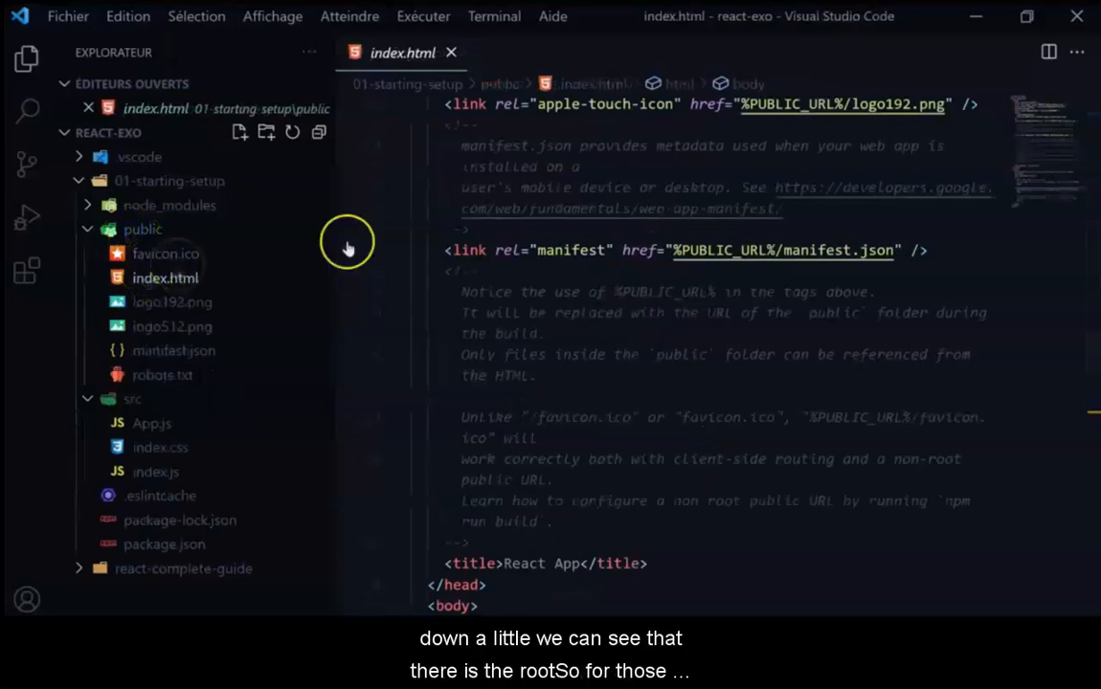
pyautogui.scroll(-3)
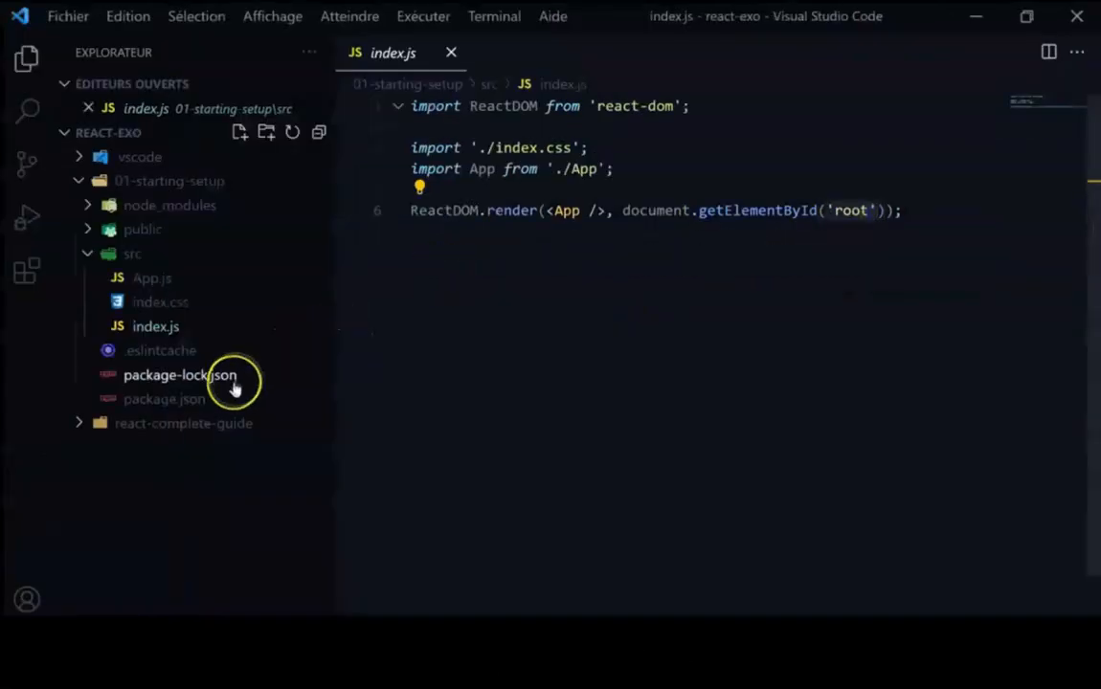
pyautogui.moveTo(418, 106)
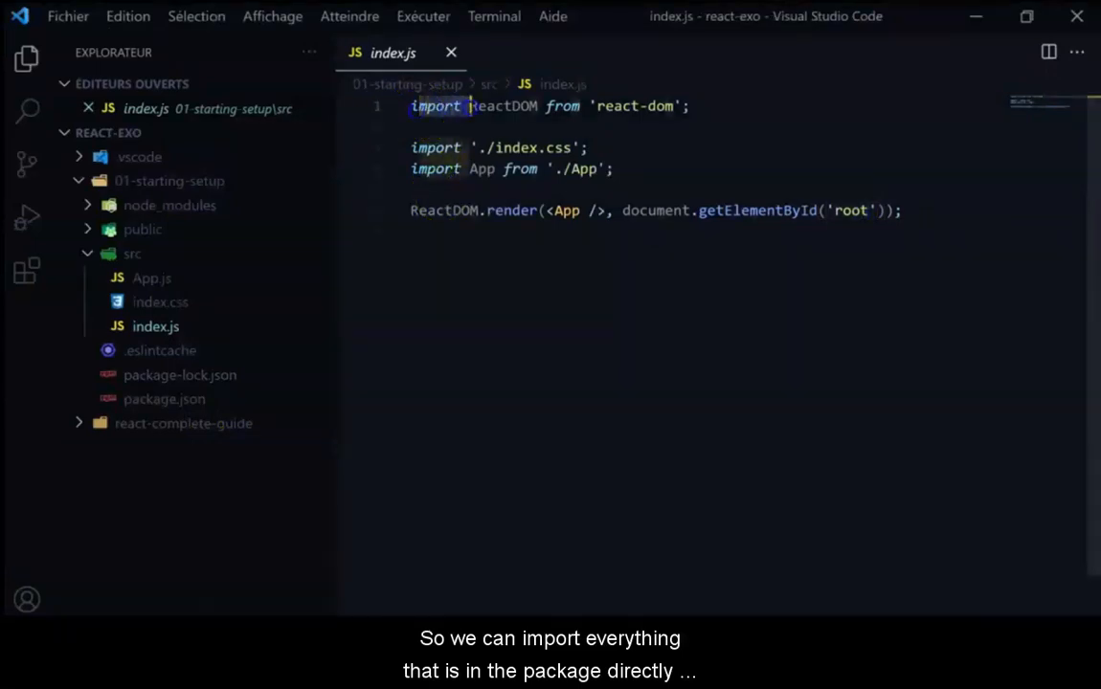
# Open src/App.js showing the App component's "Let's get started!" heading.
pyautogui.click(151, 278)
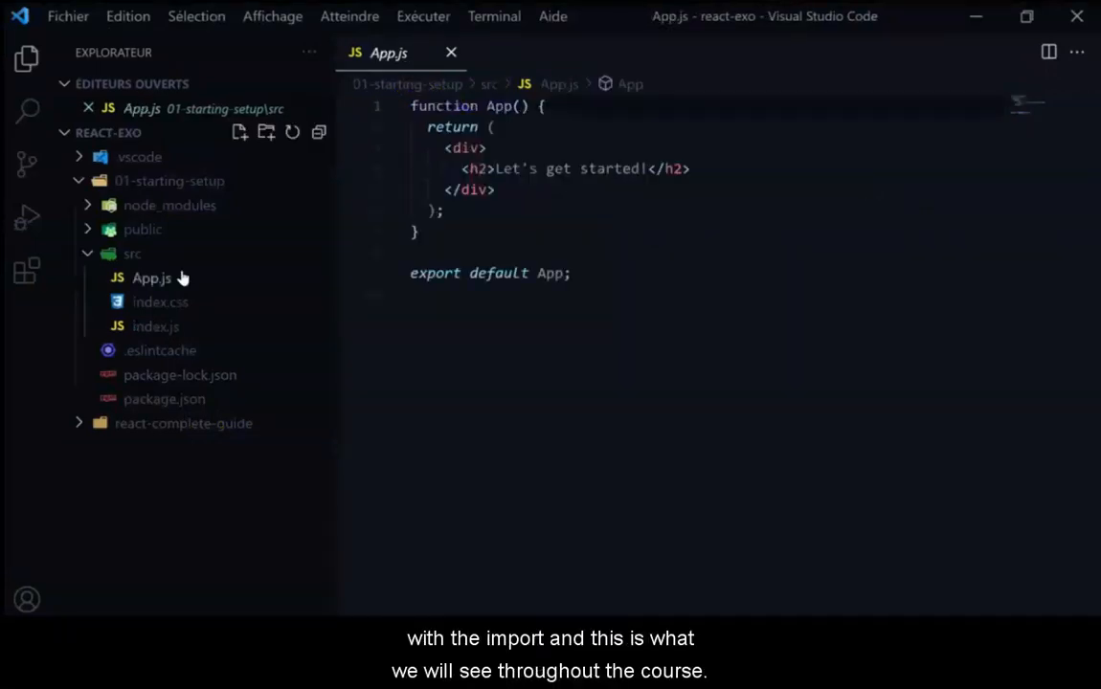